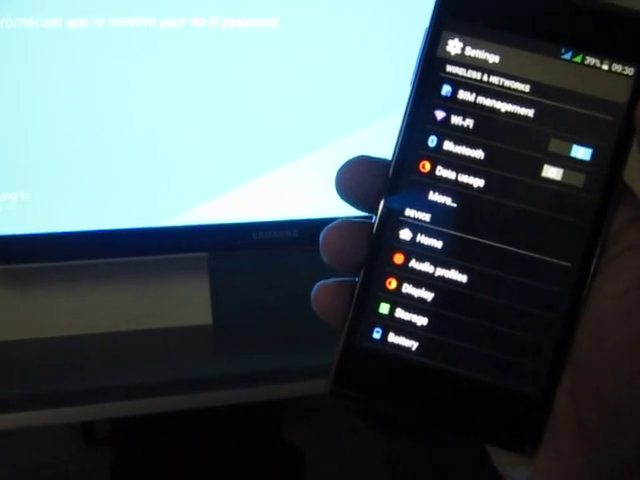
Scroll Settings to the Wireless & Networks section: SIM management, Wi-Fi, Bluetooth, Data usage, More.
scroll("down", 3)
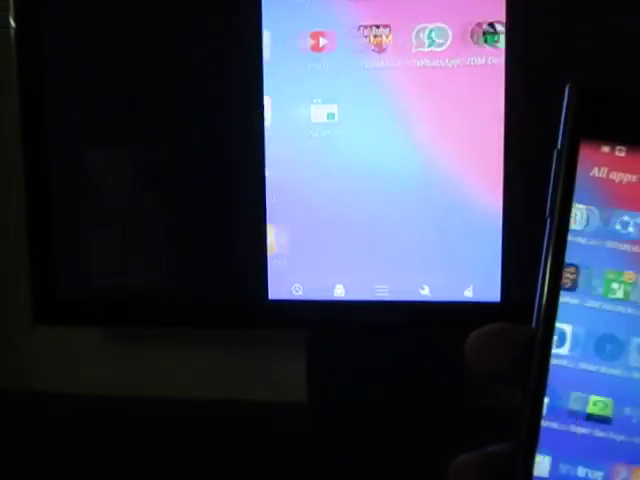
Scroll down through the All apps list while it mirrors on the TV.
scroll("down", 3)
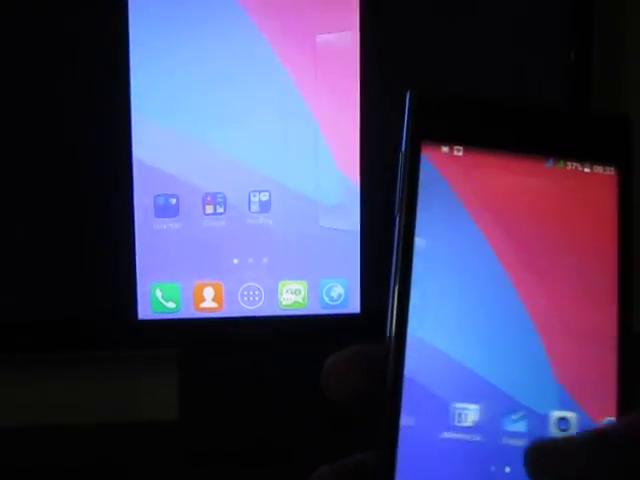
Tap the dock's app drawer icon to bring up All apps on phone and TV.
left_click(247, 297)
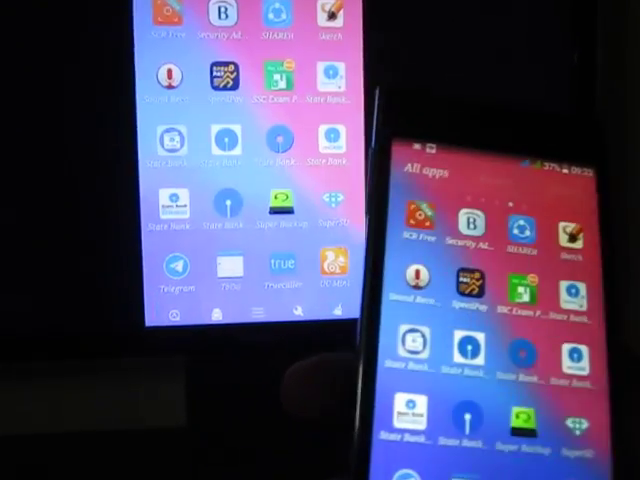